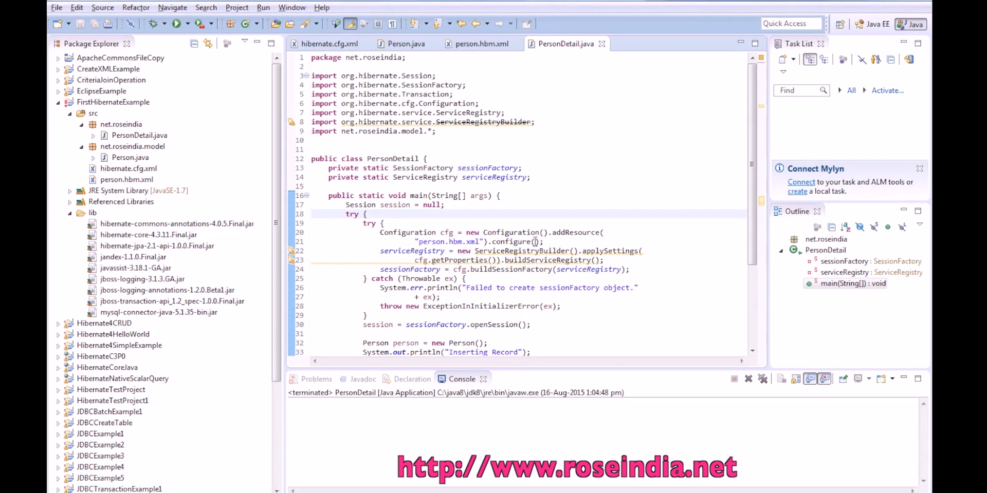
# - Run PersonDetail.java as a Java Application and read the NoClassDefFoundError in the Console
pyautogui.rightClick(450, 251)
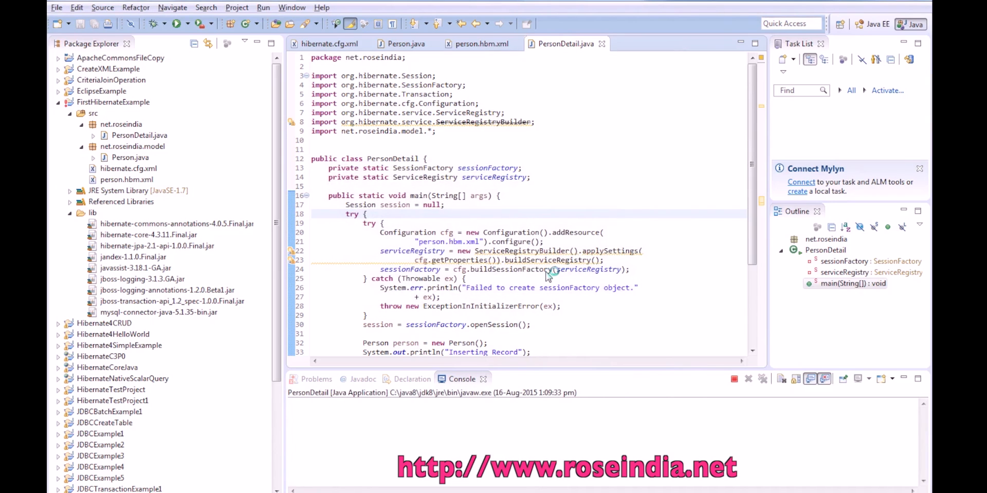
pyautogui.click(174, 24)
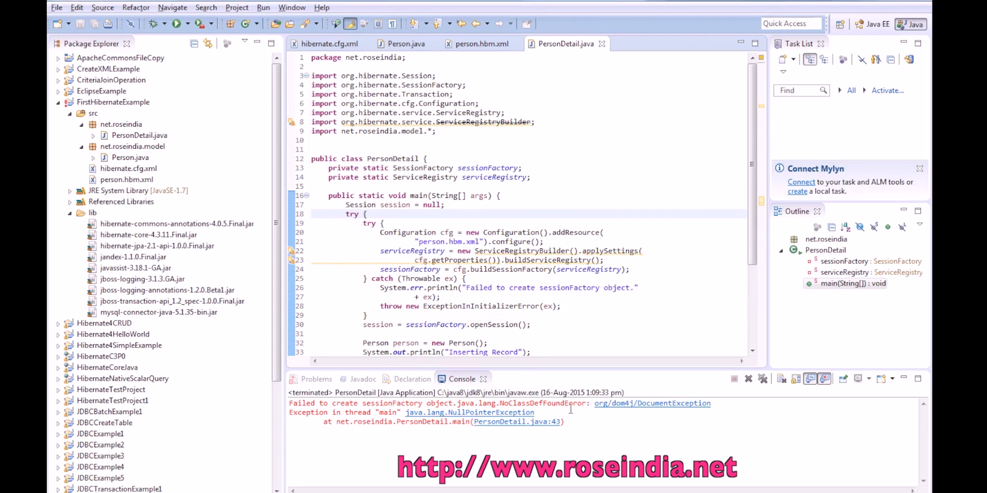
pyautogui.moveTo(637, 414)
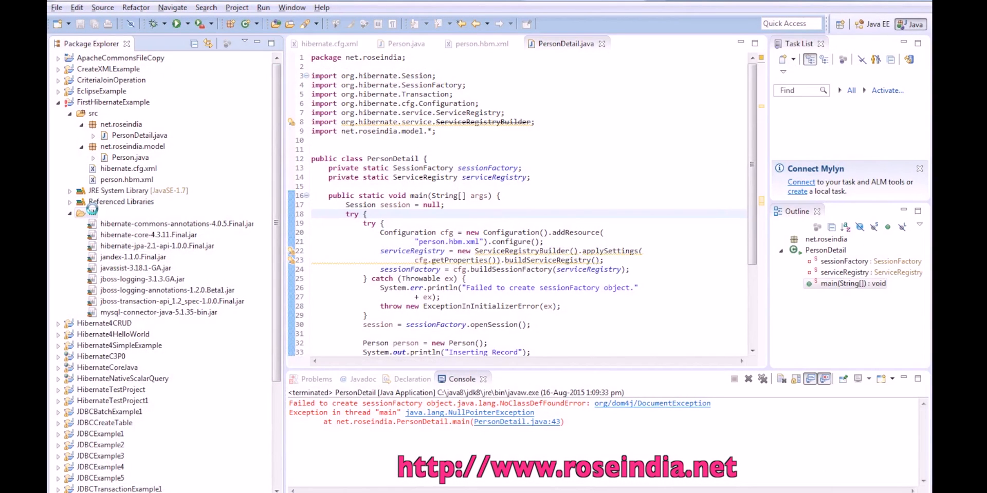
# - Add dom4j-1.6.1.jar to the FirstHibernateExample Java Build Path libraries and confirm
pyautogui.rightClick(112, 102)
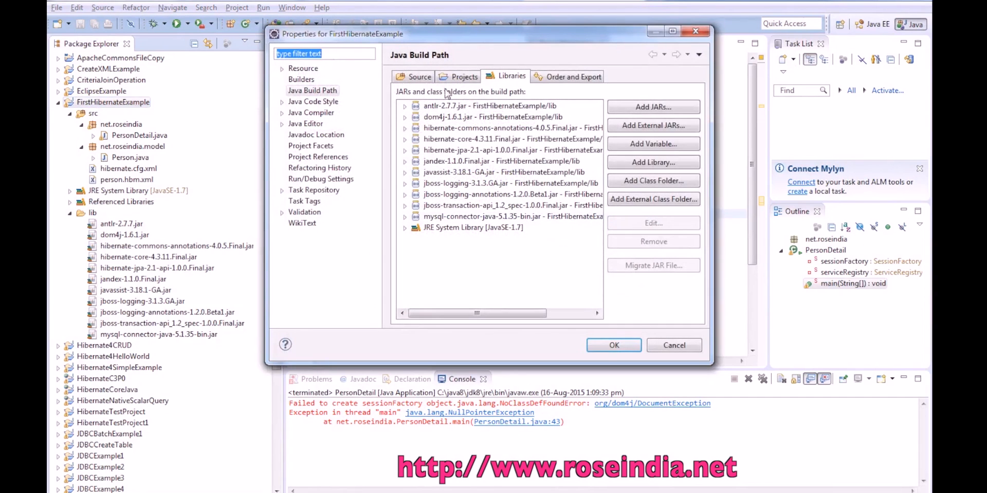
pyautogui.click(654, 106)
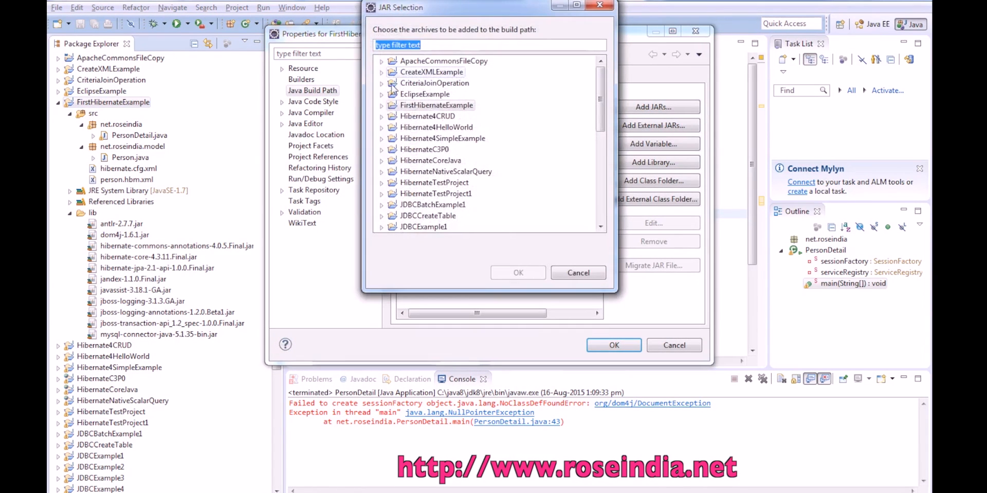
pyautogui.click(382, 105)
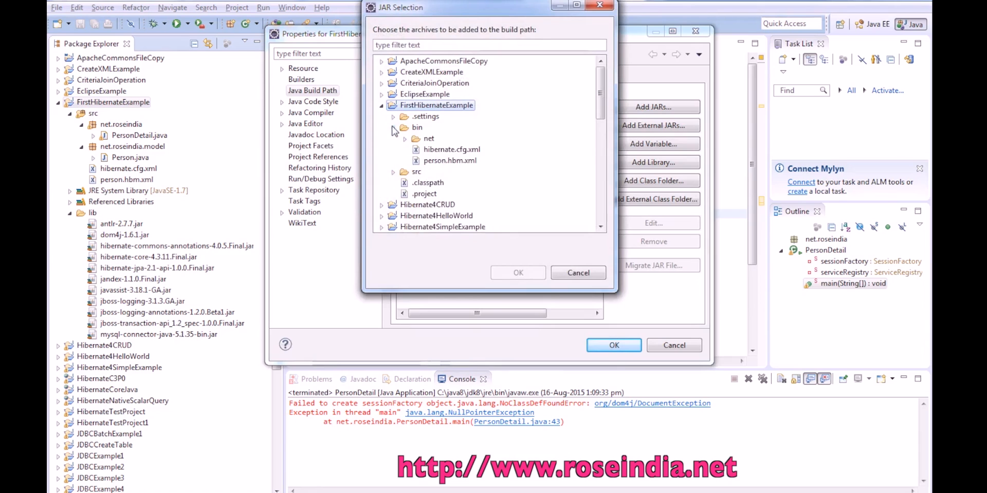
pyautogui.click(517, 273)
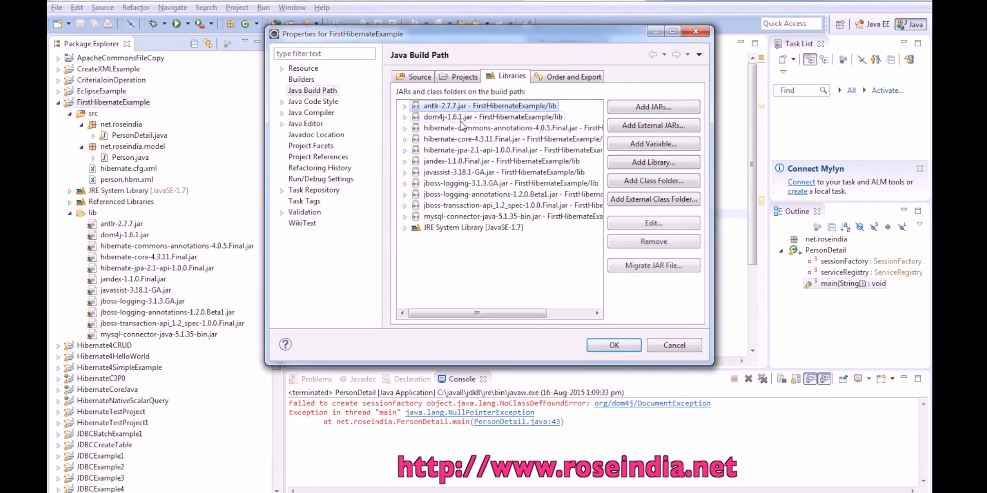
pyautogui.click(485, 117)
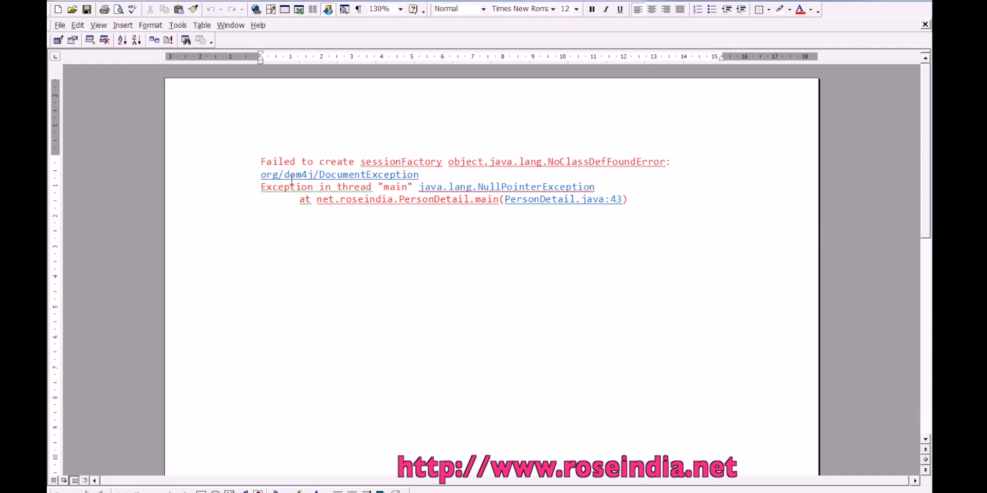
pyautogui.click(261, 242)
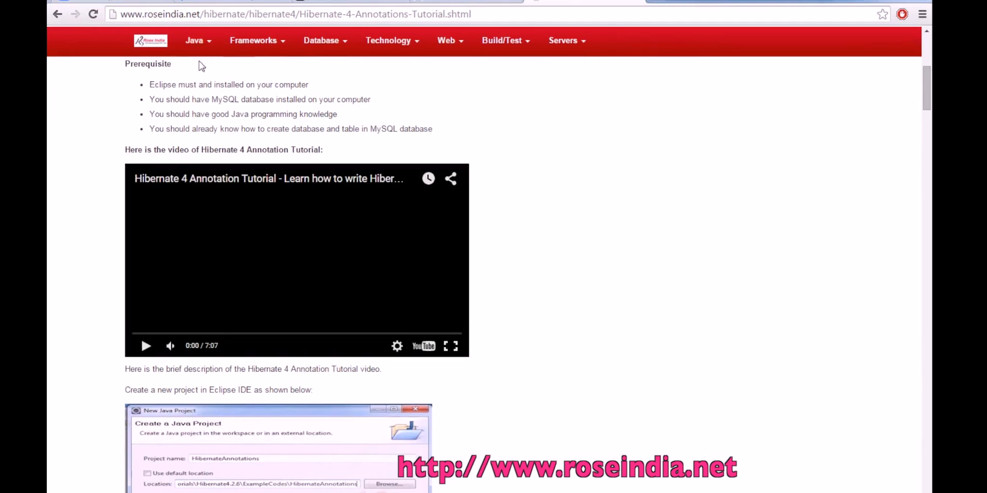
pyautogui.moveTo(629, 21)
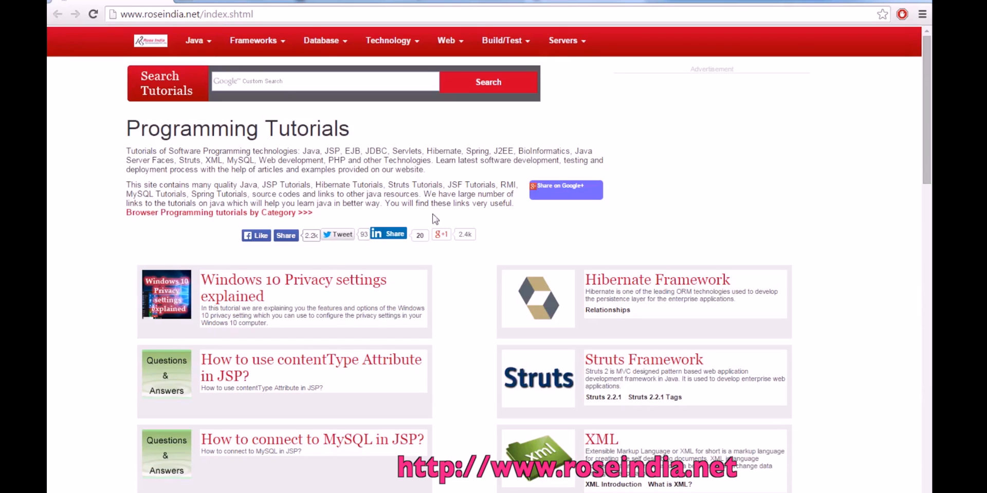
pyautogui.moveTo(484, 166)
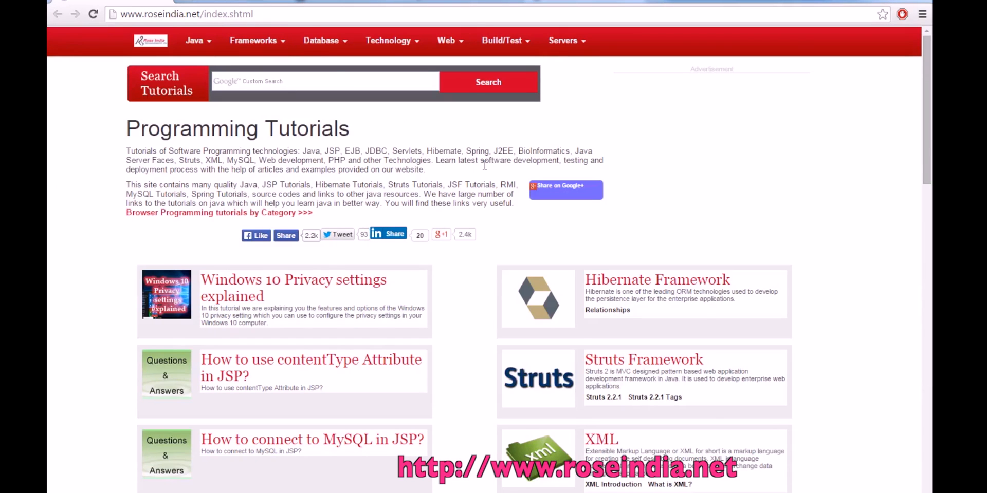
# - Scroll through the programming tutorial listings on the roseindia.net home page
pyautogui.scroll(-3)
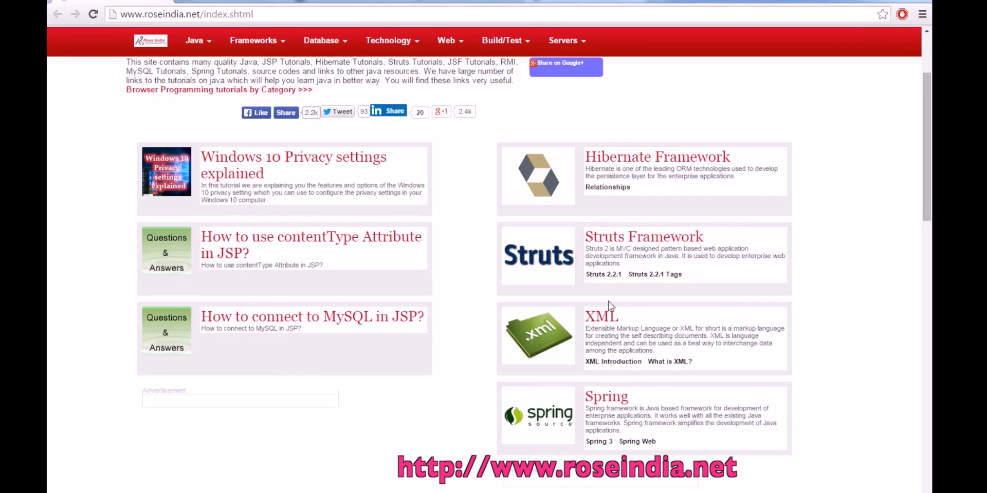
pyautogui.scroll(-3)
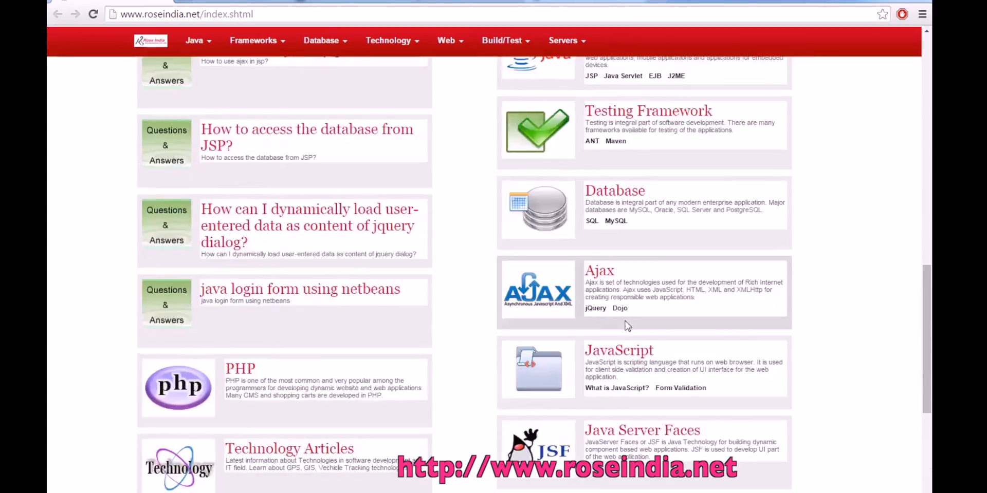
pyautogui.scroll(3)
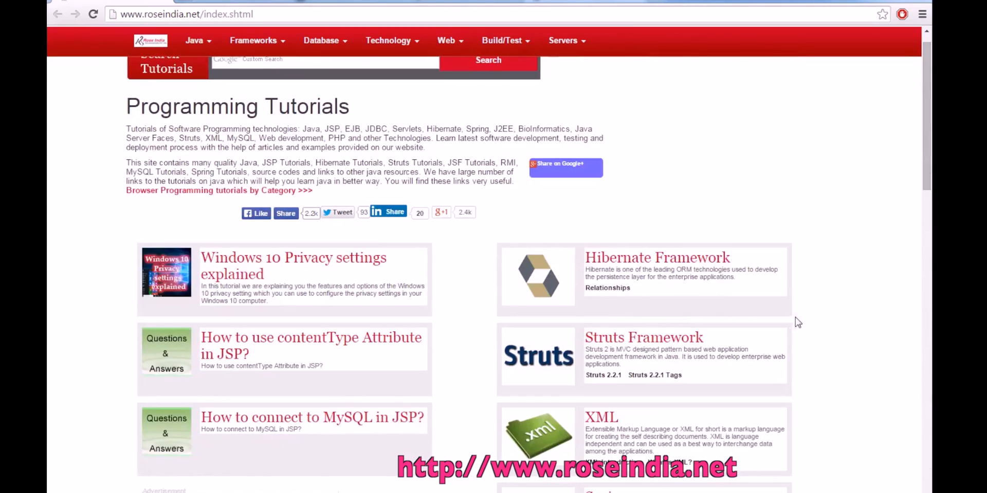
pyautogui.scroll(-3)
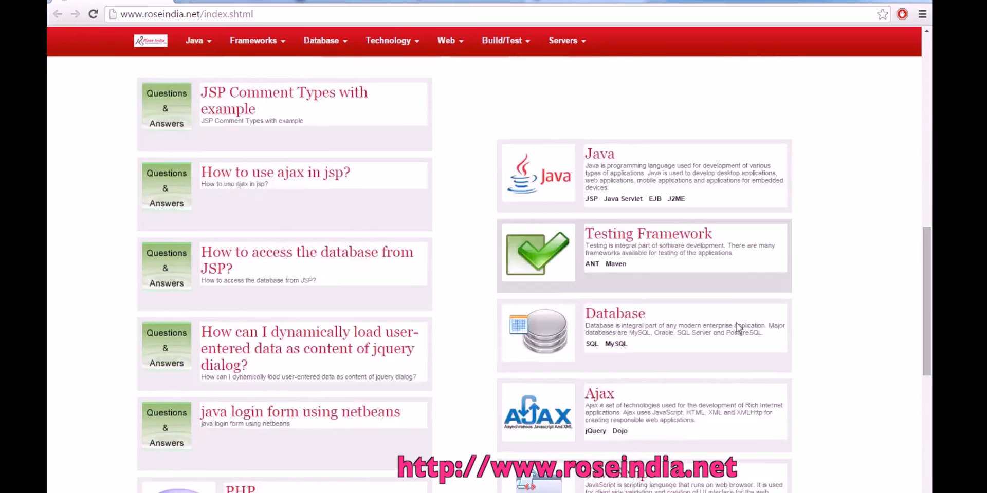